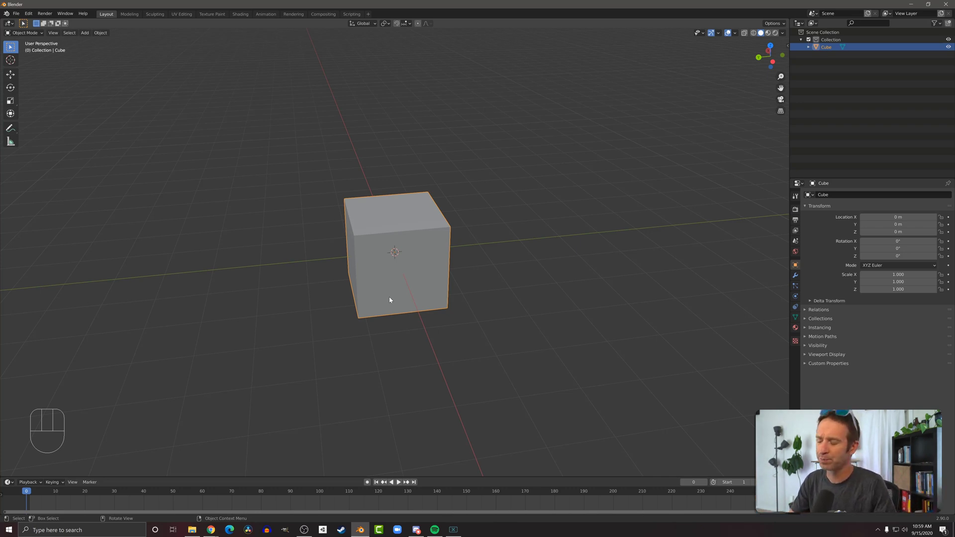
Step: Put the default cube into Edit Mode with Tab
key(Tab)
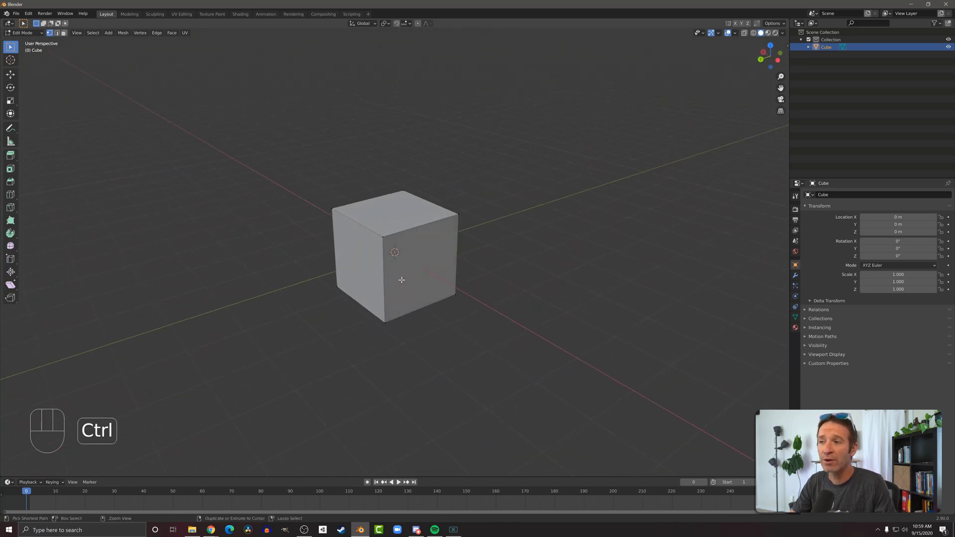
Step: Add a three-cut horizontal loop cut around the cube, then start scaling the middle band
key(ctrl+r)
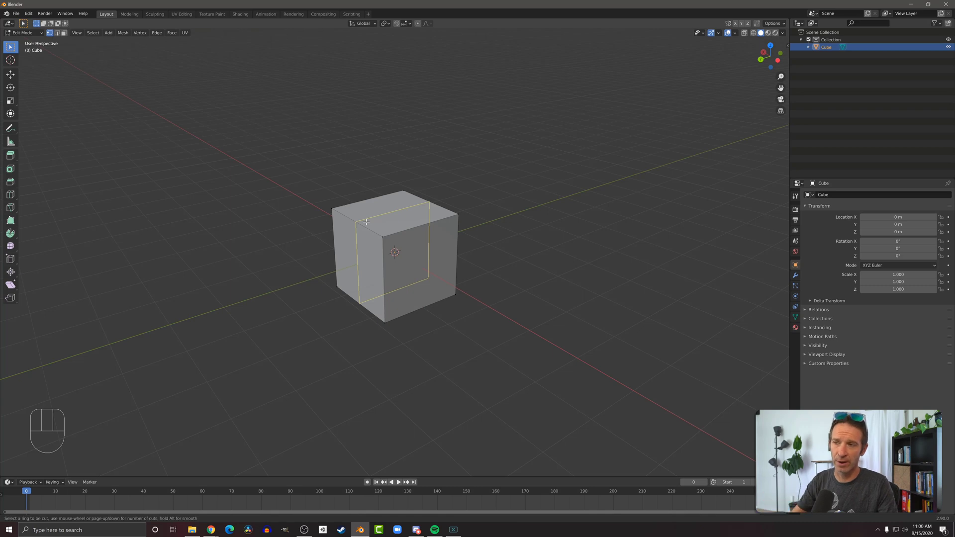
mouse_move(382, 271)
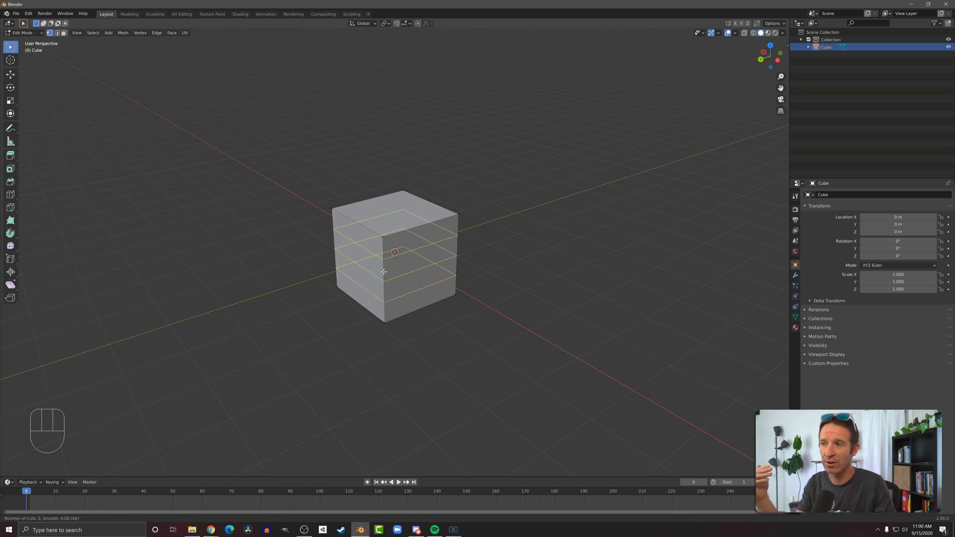
scroll(up, 3)
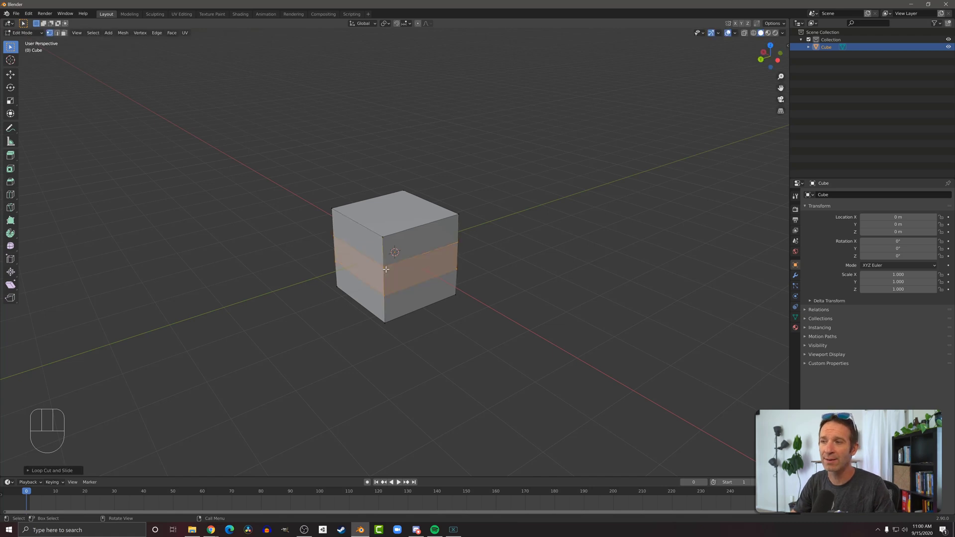
key(s)
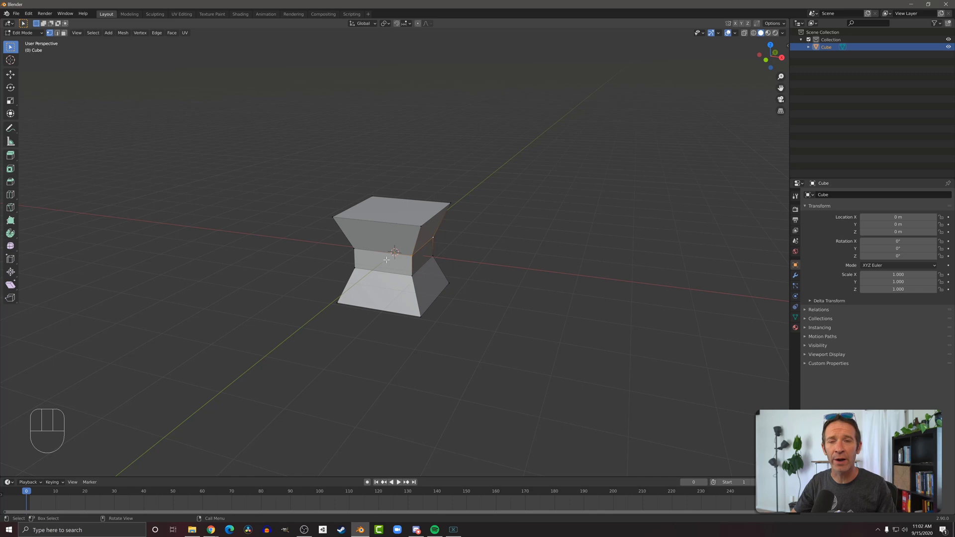
mouse_move(396, 280)
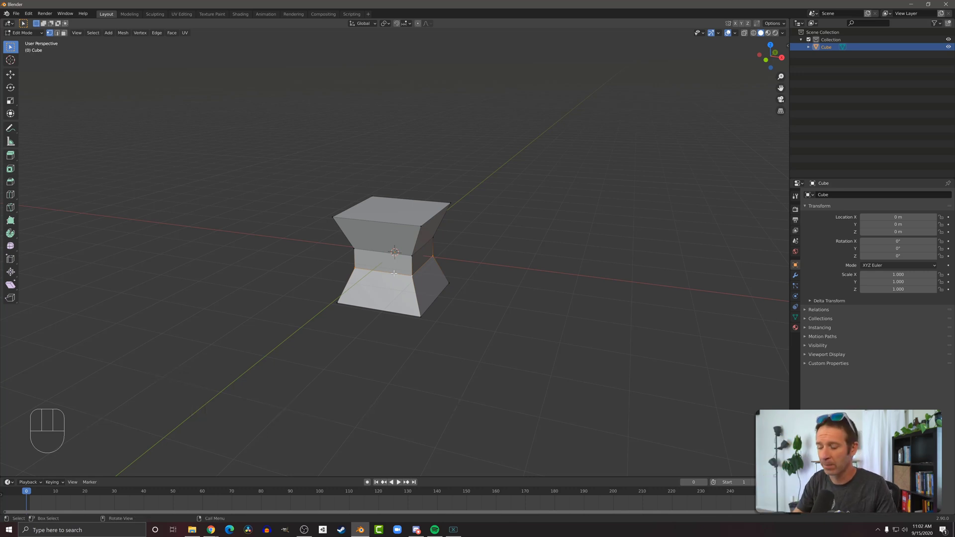
Step: Reselect the narrow waist ring of faces on the hourglass cube
key(Shift+Alt)
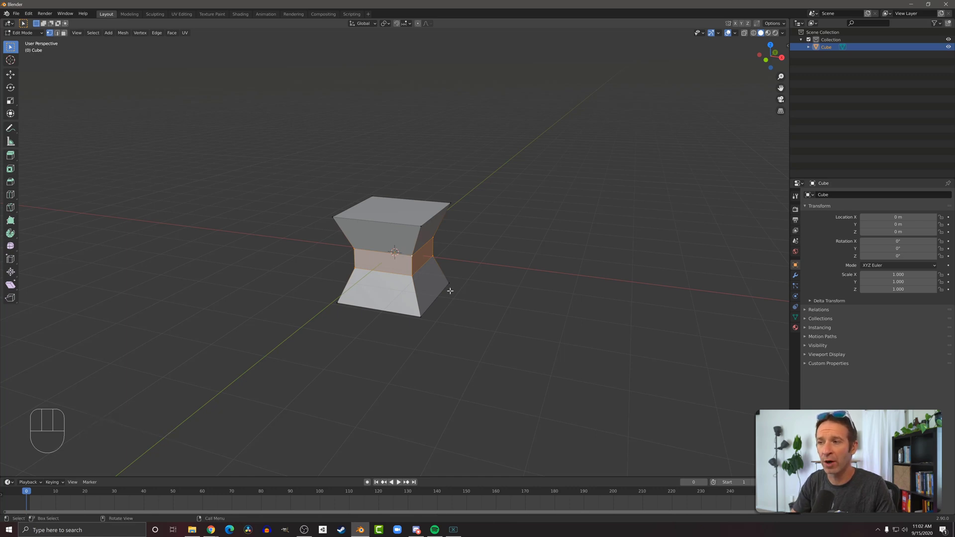
Step: Scale the middle face ring down again for a more pronounced waist
key(s)
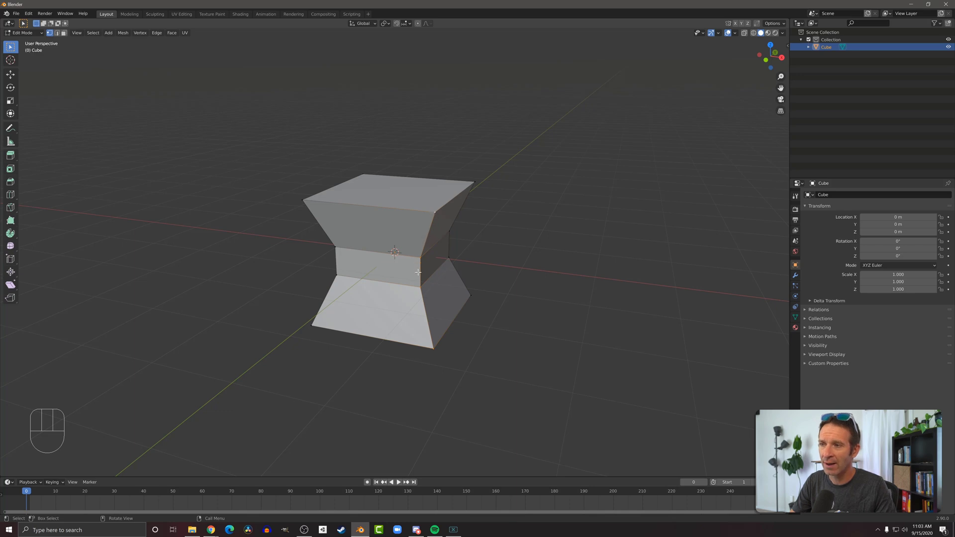
drag(418, 272, 453, 329)
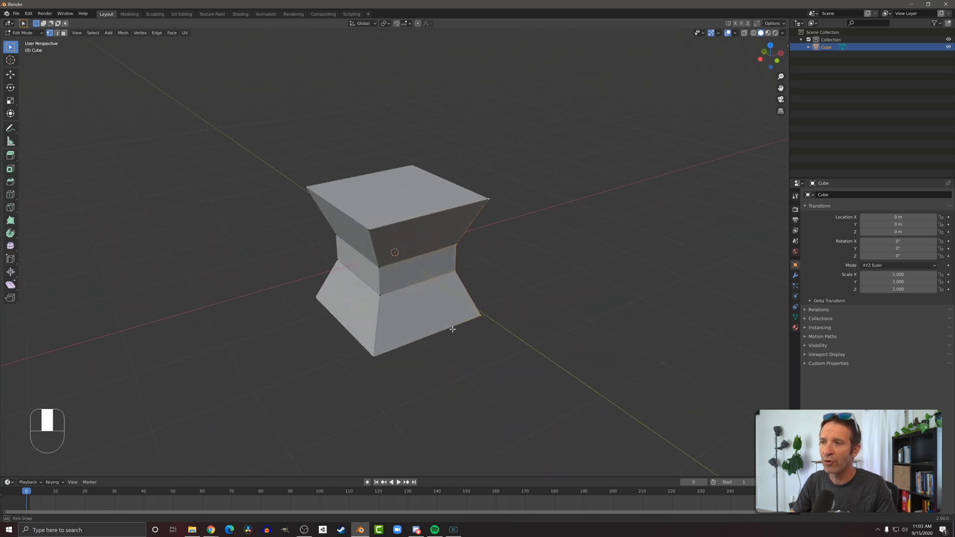
drag(452, 328, 402, 316)
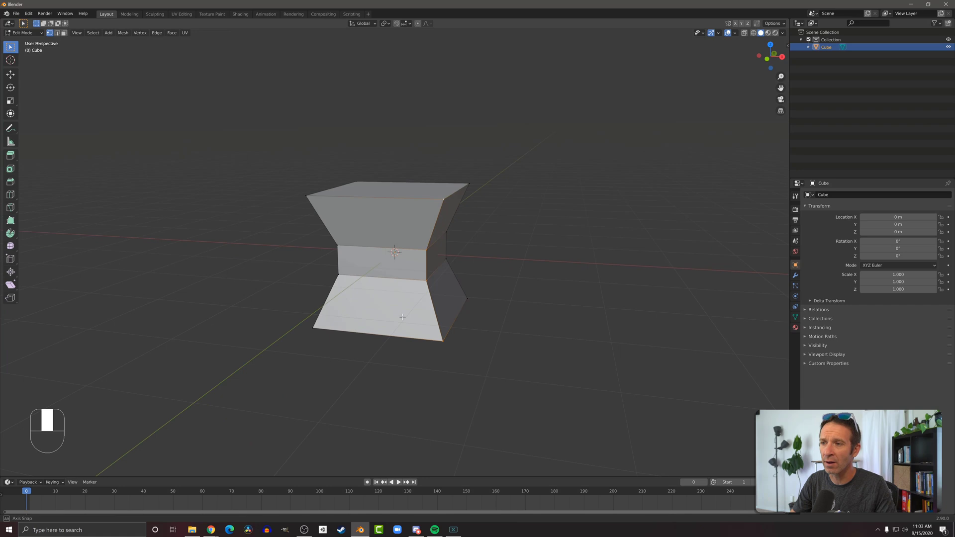